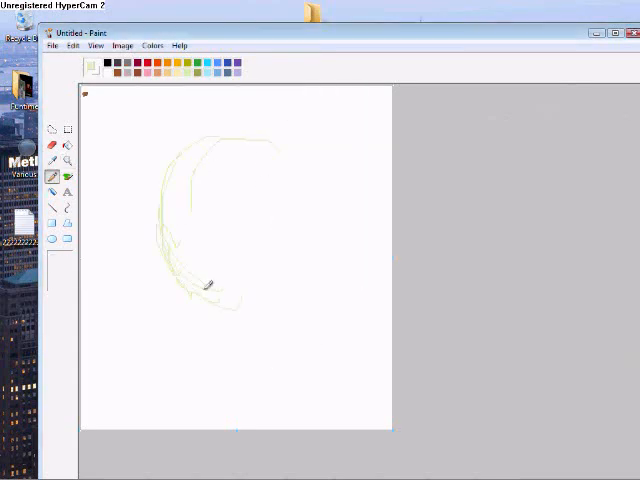
# Trace dark olive outlines of the ears, eyes, nose and toothy grin over the sketch.
pyautogui.moveTo(210, 285); pyautogui.dragTo(370, 90)
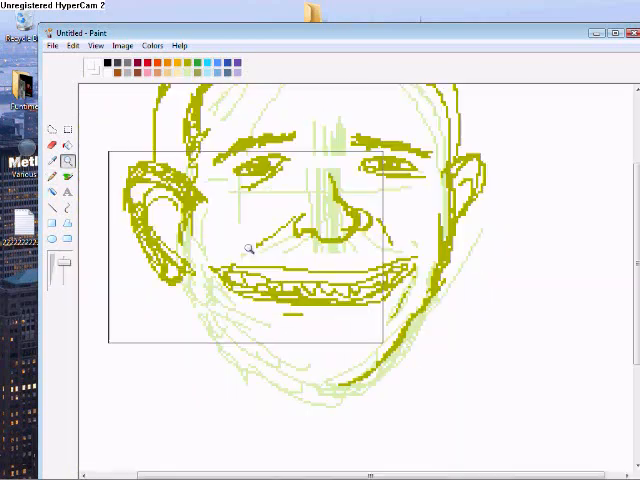
# Paint brown skin, dark brown hair, white teeth, red lips, white shirt and black suit.
pyautogui.click(73, 45)
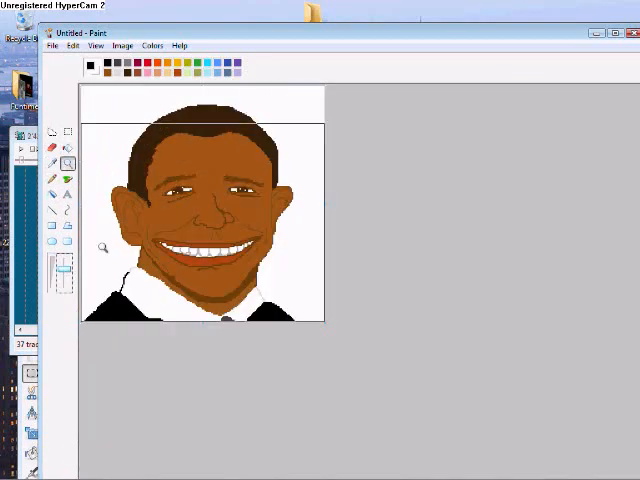
pyautogui.click(69, 164)
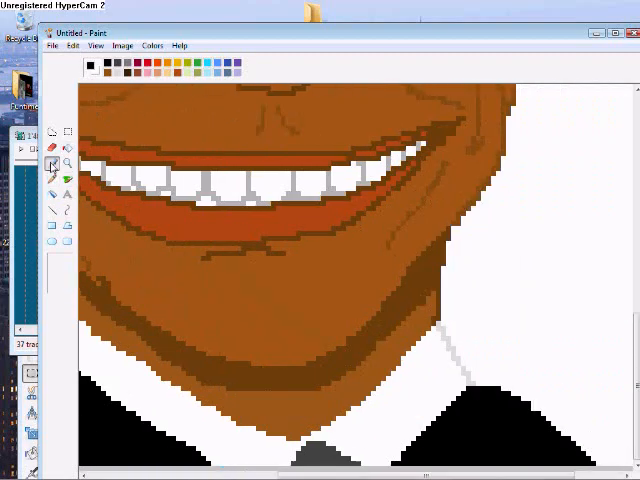